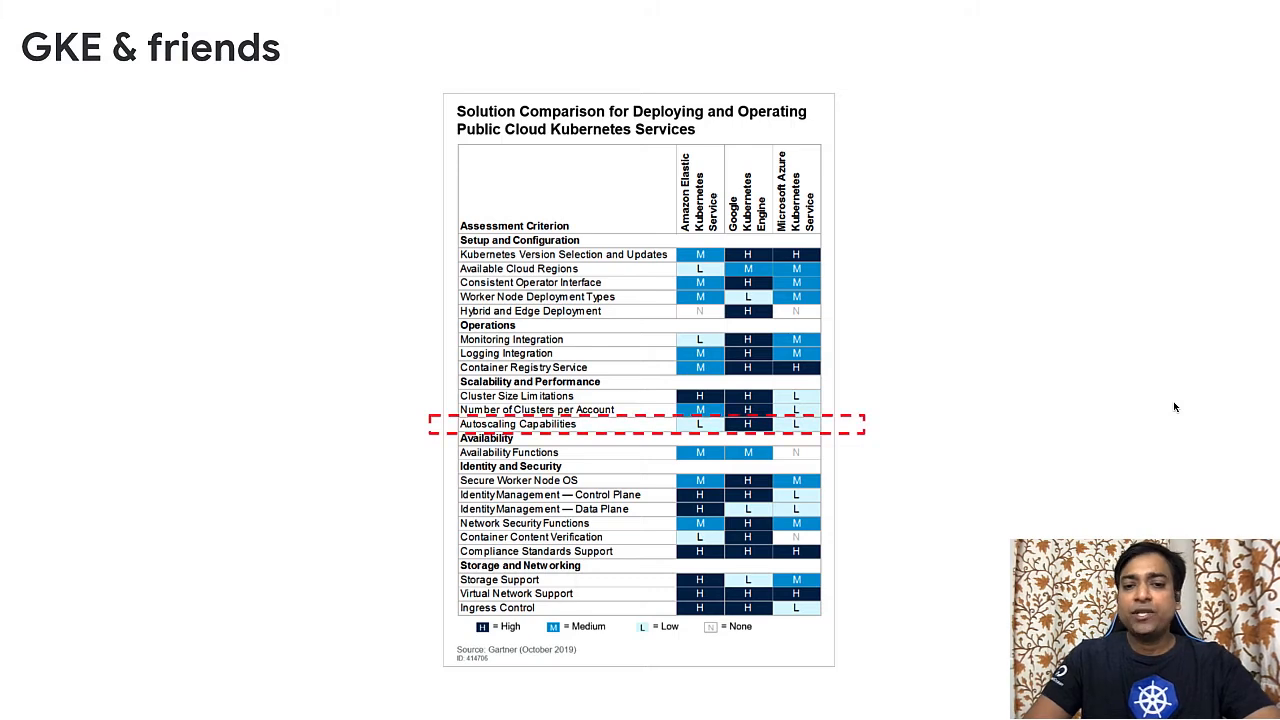
mouse_move(985, 427)
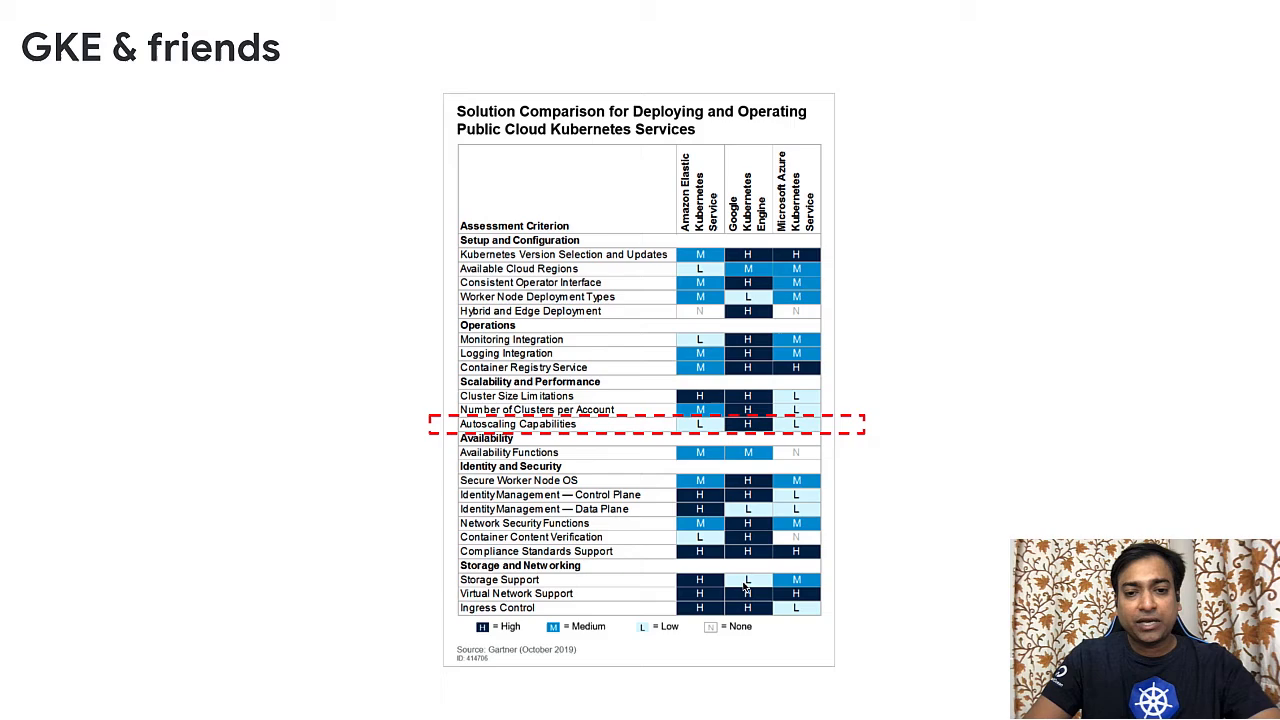
Advance past the slides to leave the GKE autoscalers presentation.
key(right)
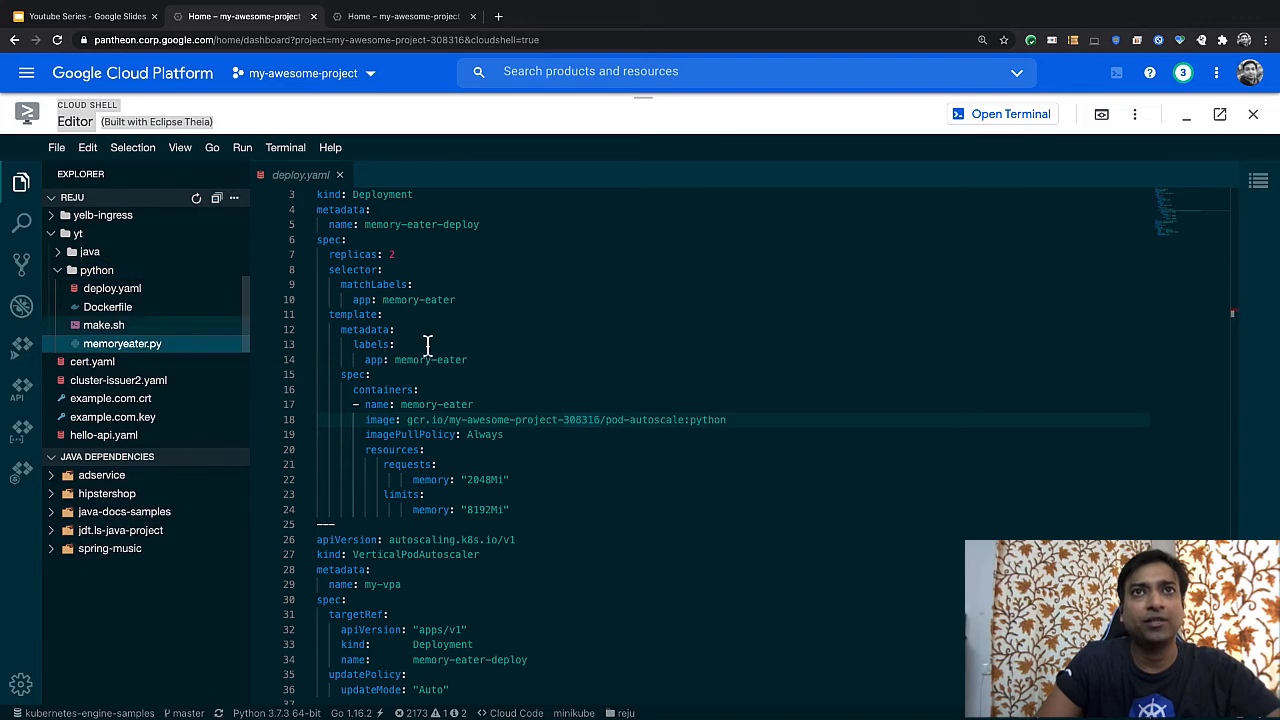
Open memoryeater.py and review its 50-unit chunk and 1024 MB throttle limit.
click(122, 343)
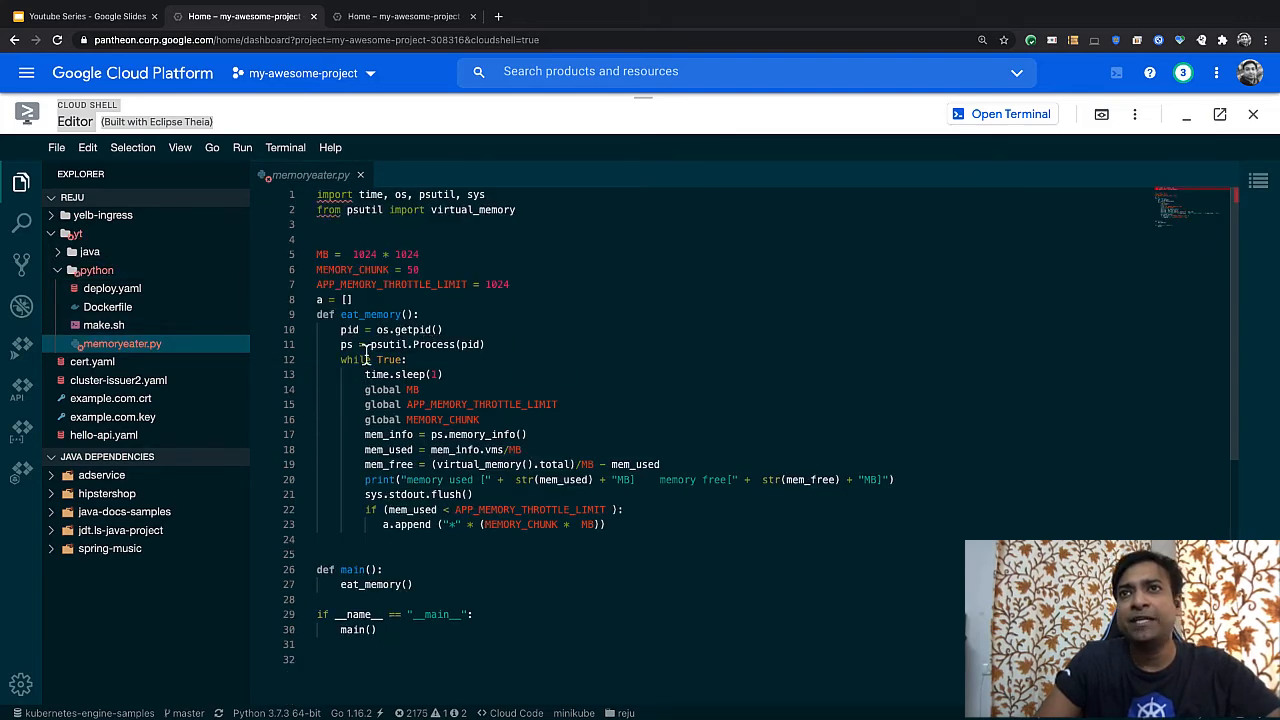
double_click(375, 359)
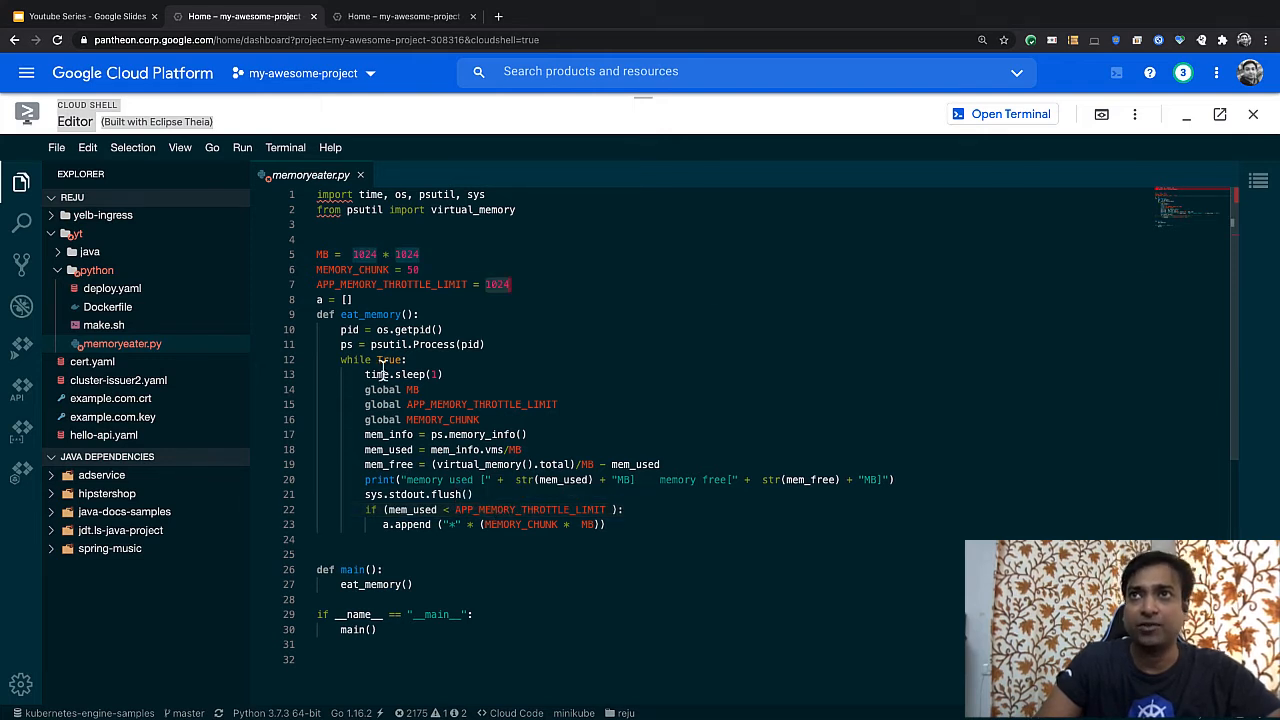
click(112, 288)
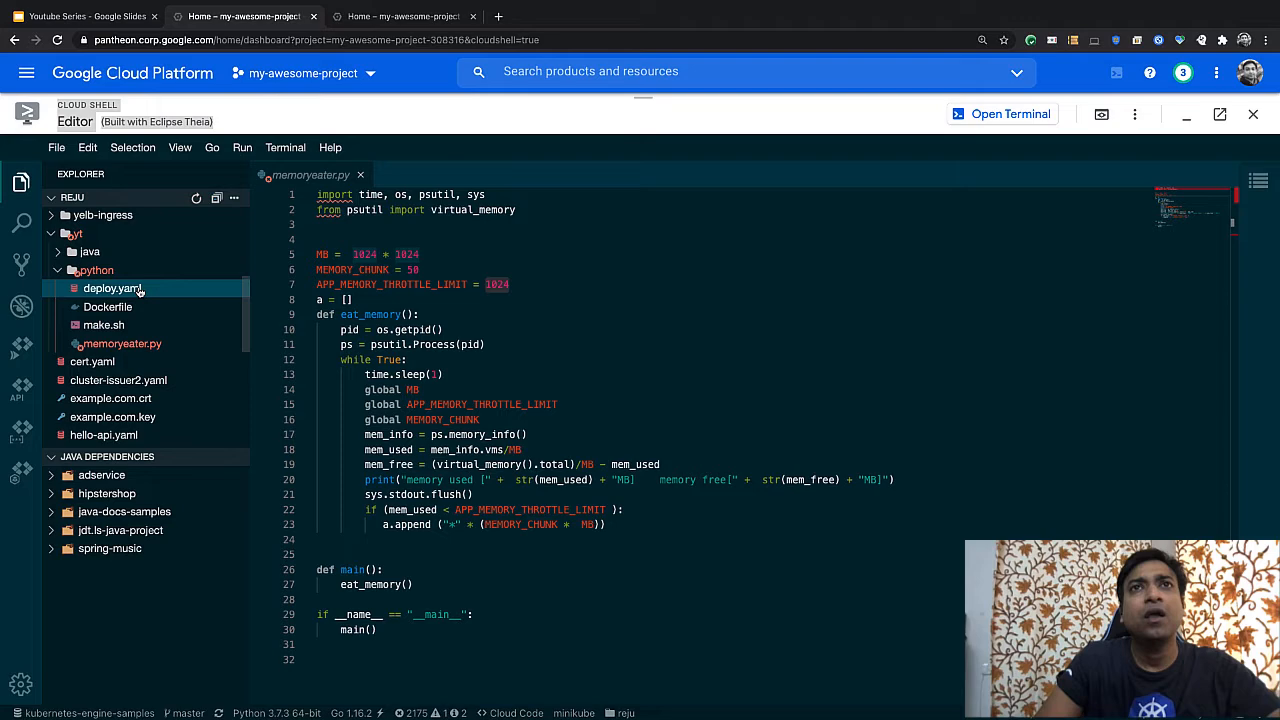
Review the Python deploy.yaml (2048Mi request, 8192Mi limit, VPA), then collapse the python folder.
click(112, 288)
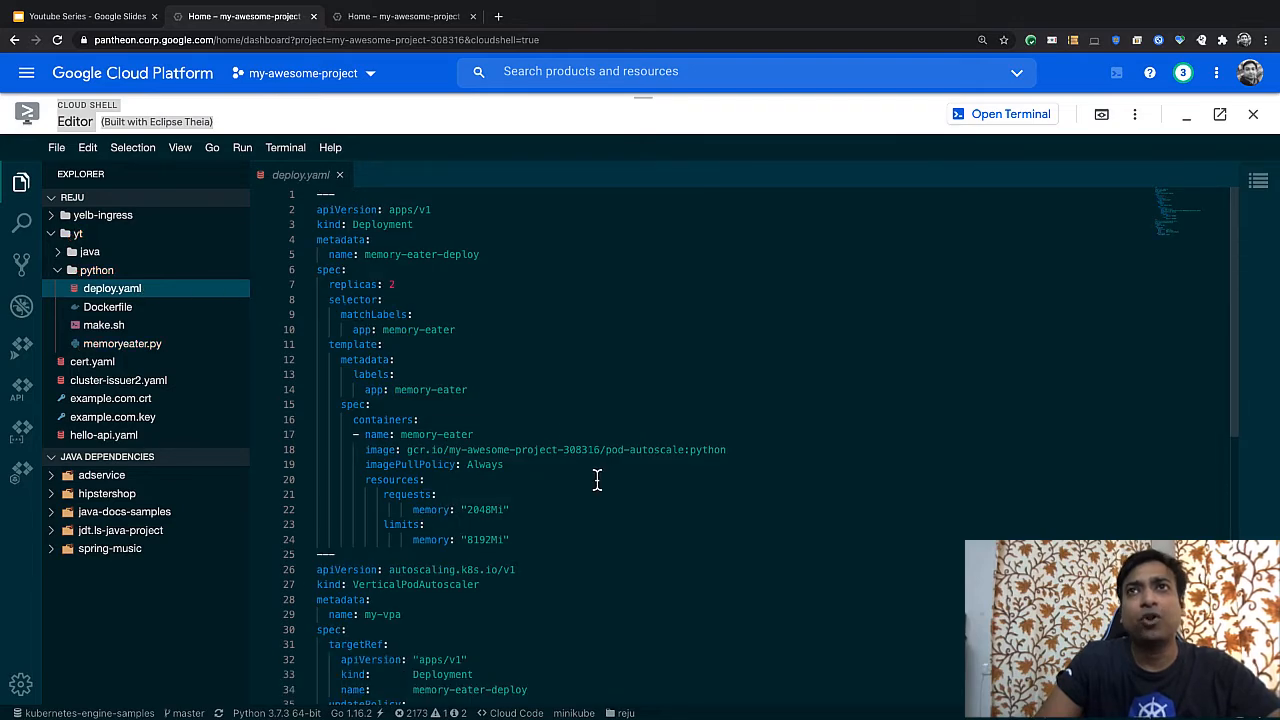
scroll(down, 3)
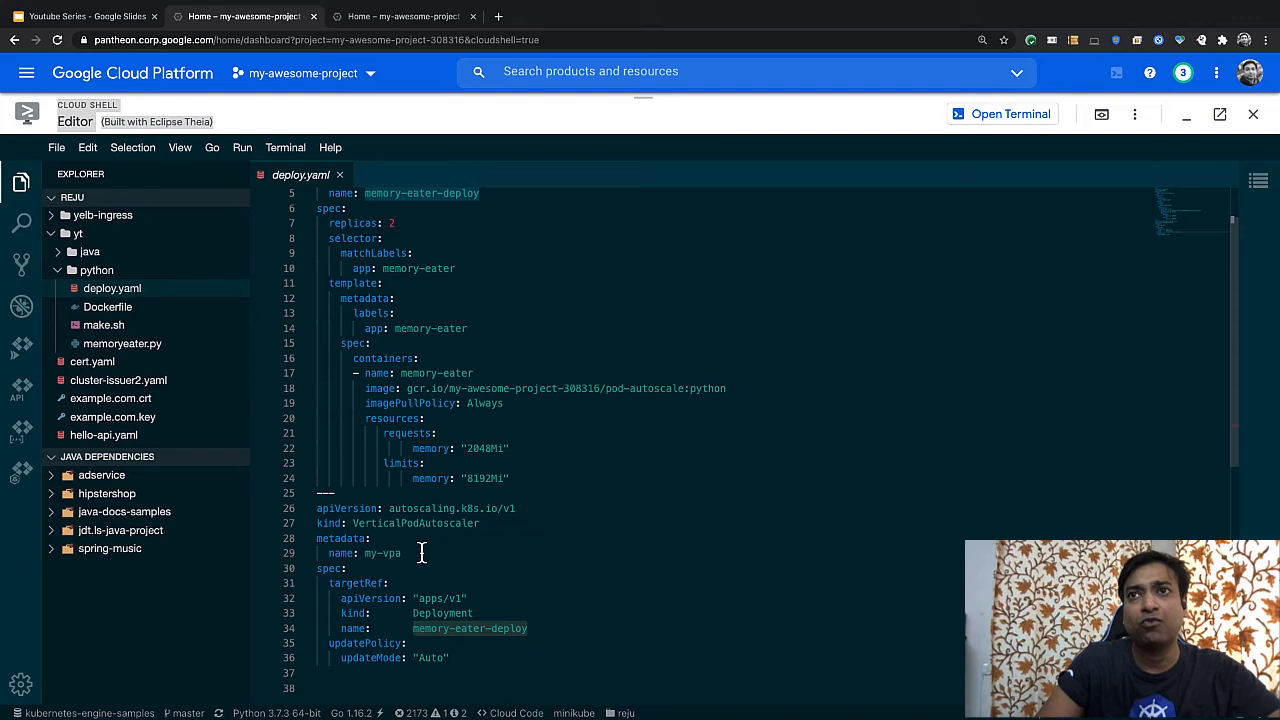
scroll(up, 3)
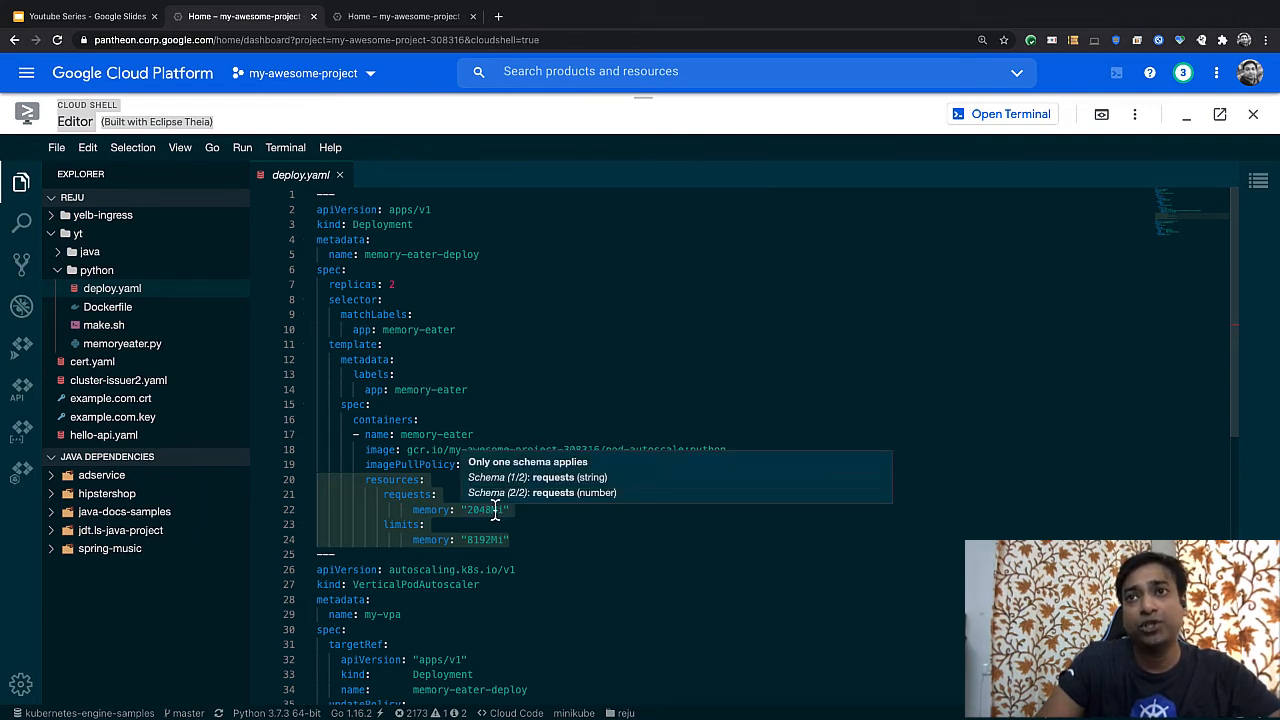
click(96, 270)
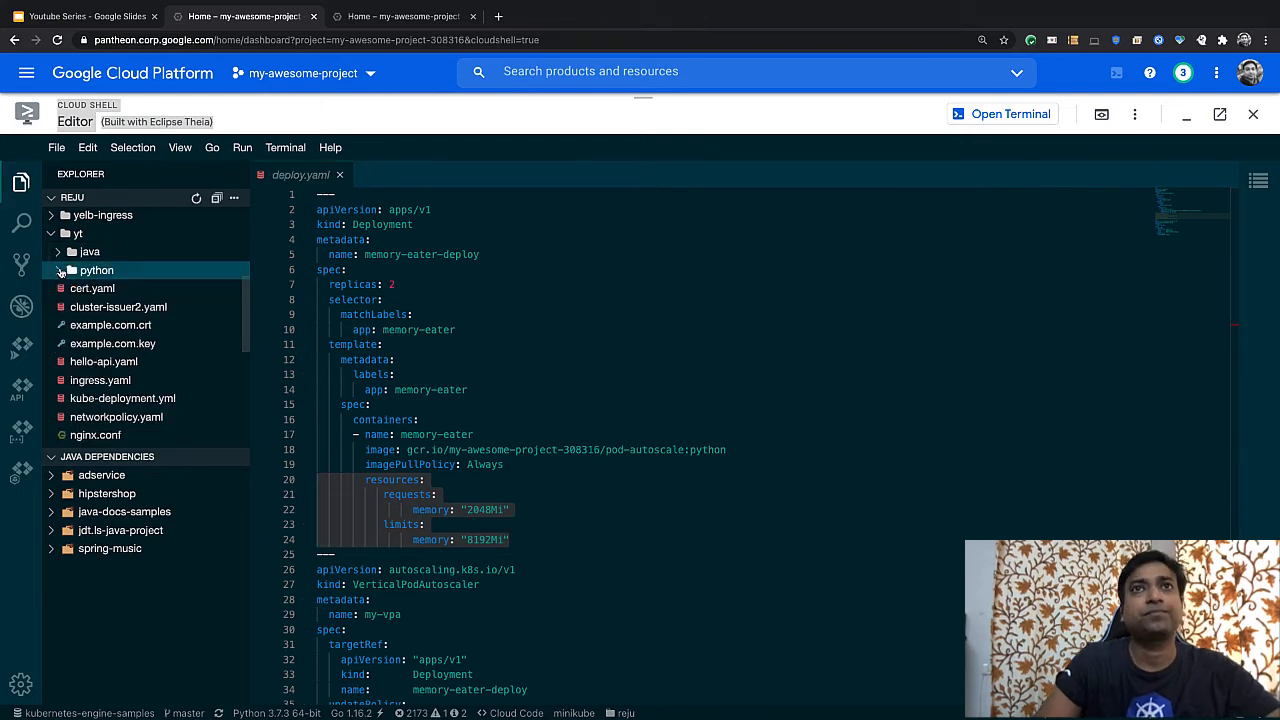
Expand the yt/java folder and scroll through MemoryEater.java.
click(90, 251)
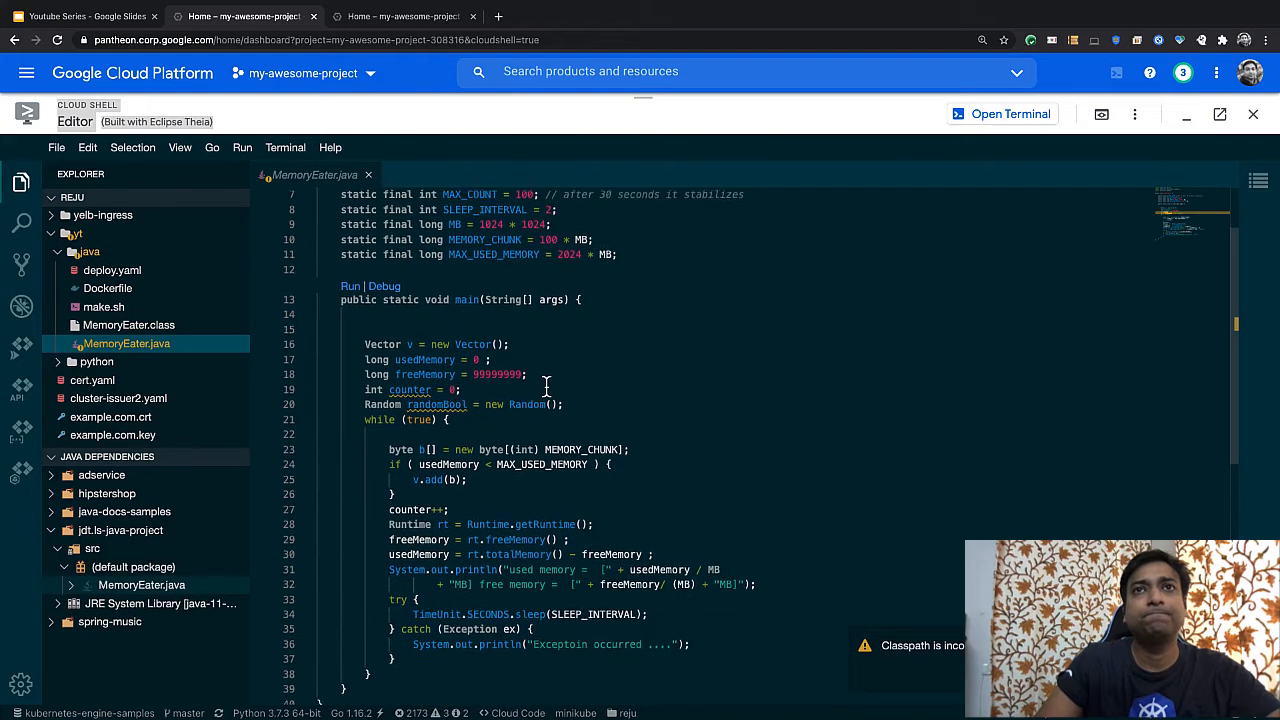
scroll(down, 3)
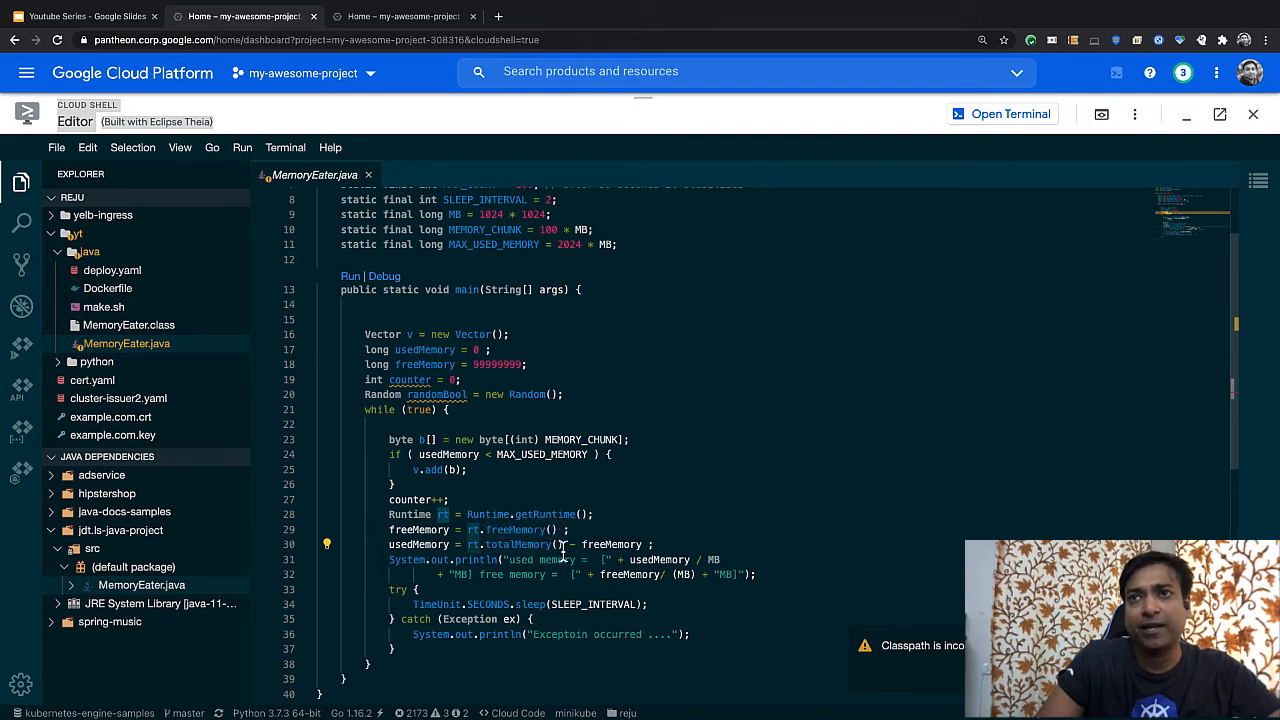
click(107, 288)
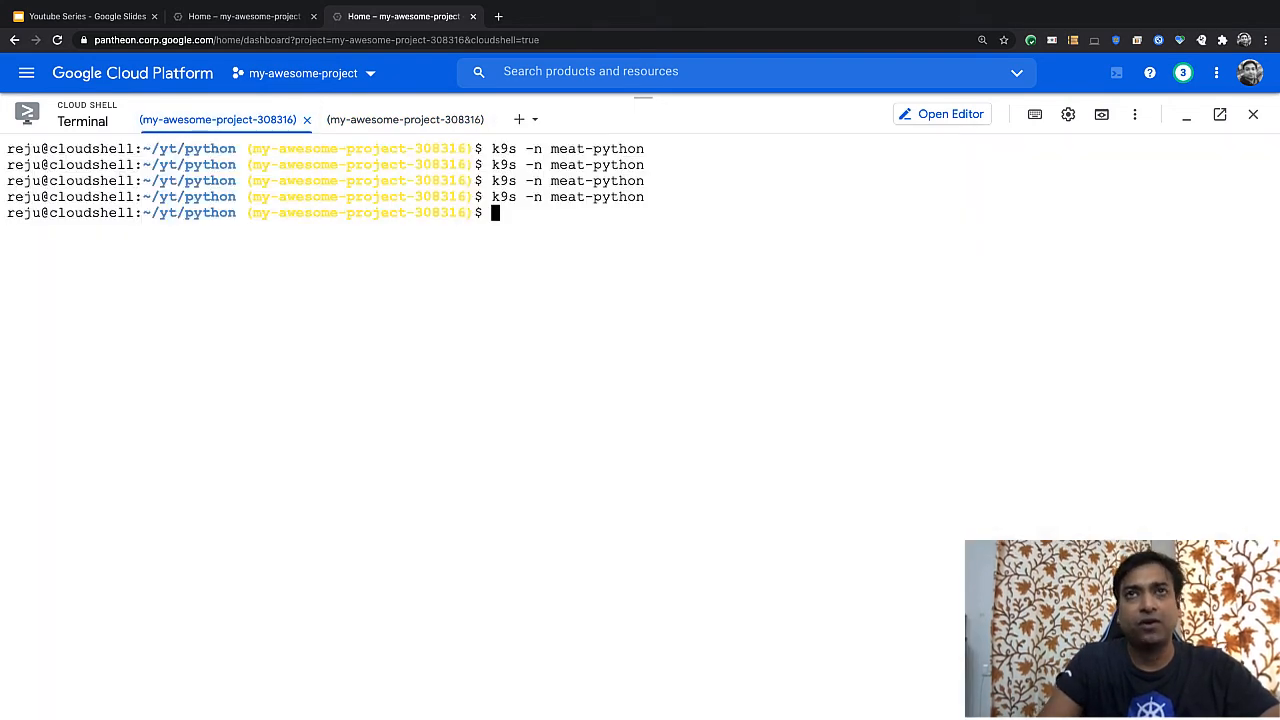
Open make.sh in vi to show its build-push-deploy and deploy-only options.
text(vi)
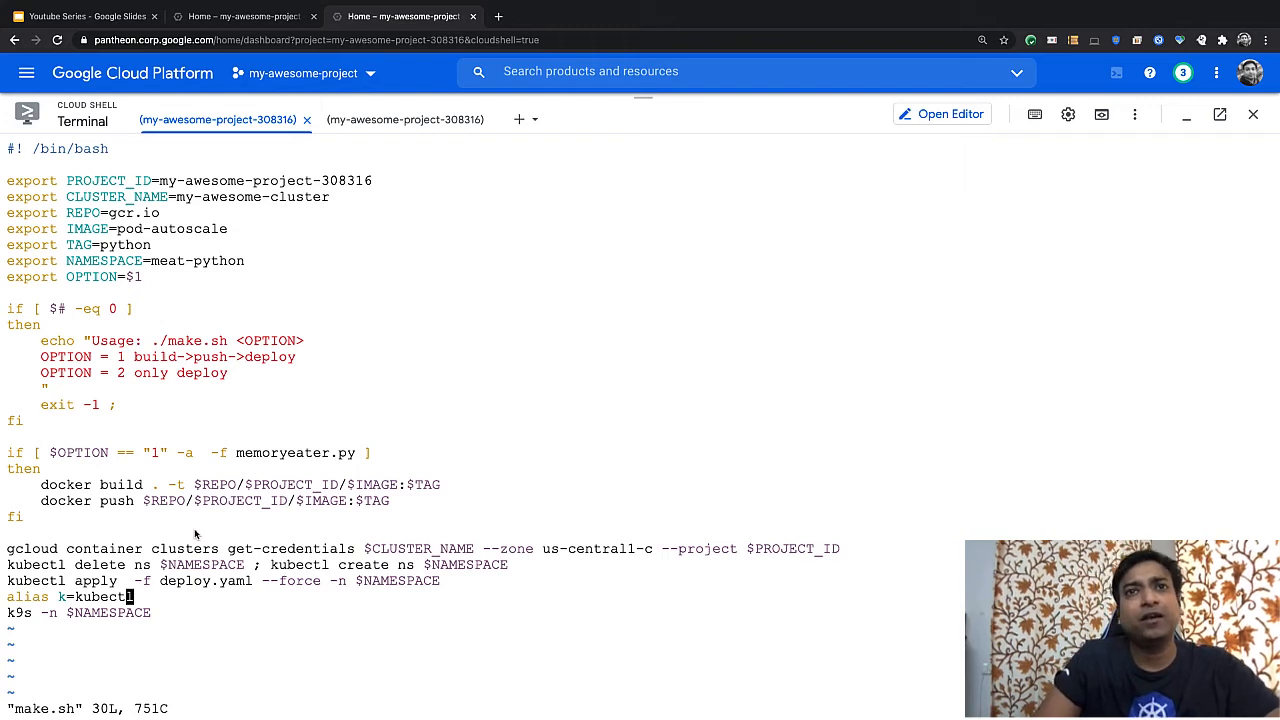
mouse_move(258, 521)
text(:)
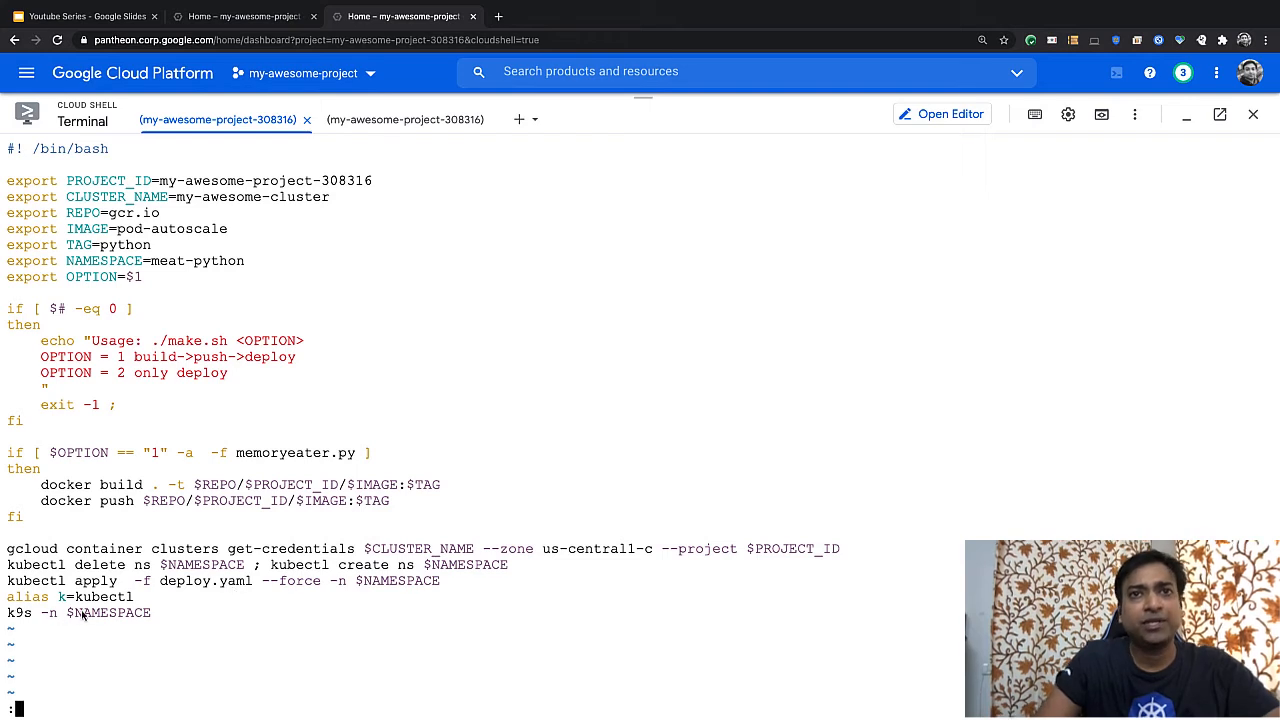
mouse_move(538, 532)
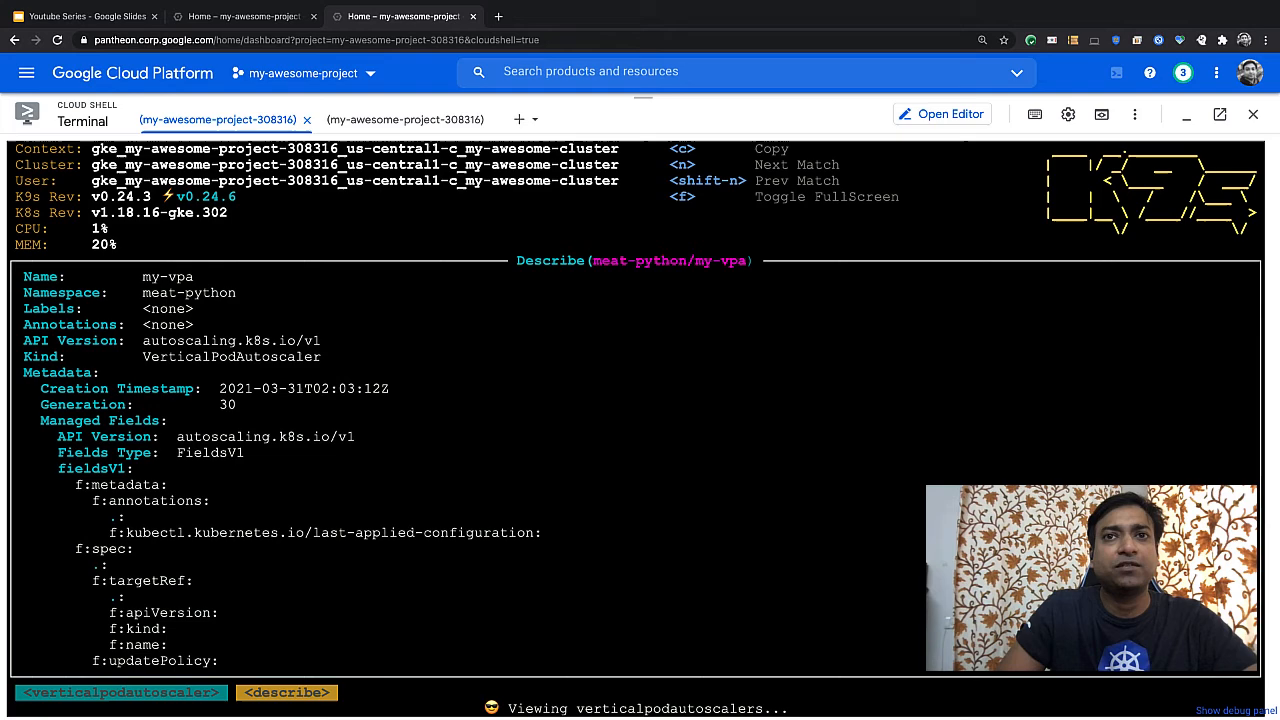
scroll(down, 3)
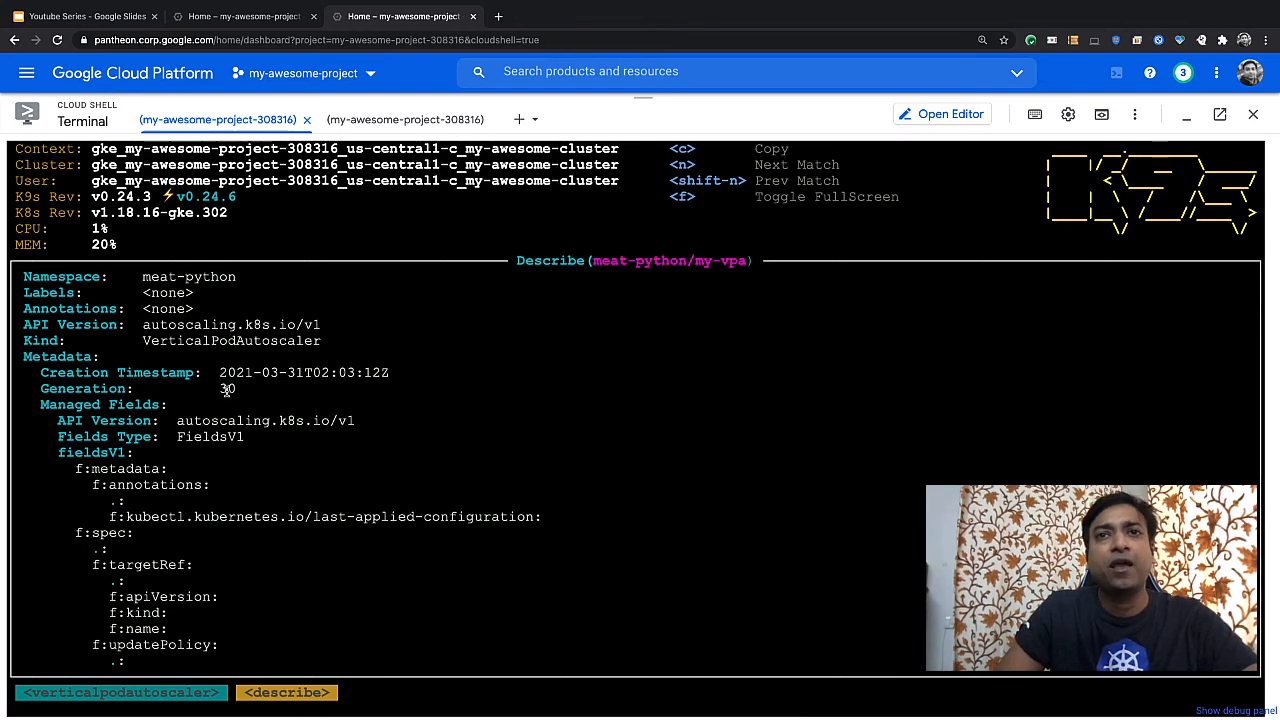
scroll(down, 3)
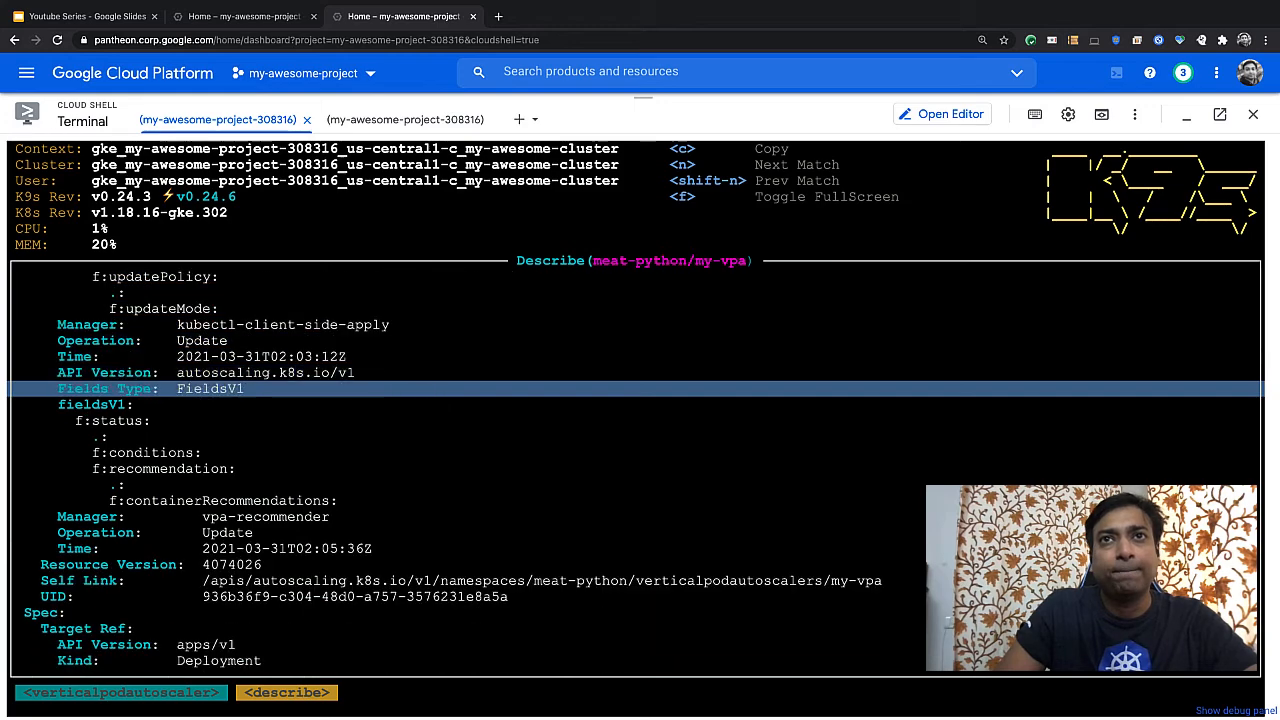
scroll(down, 3)
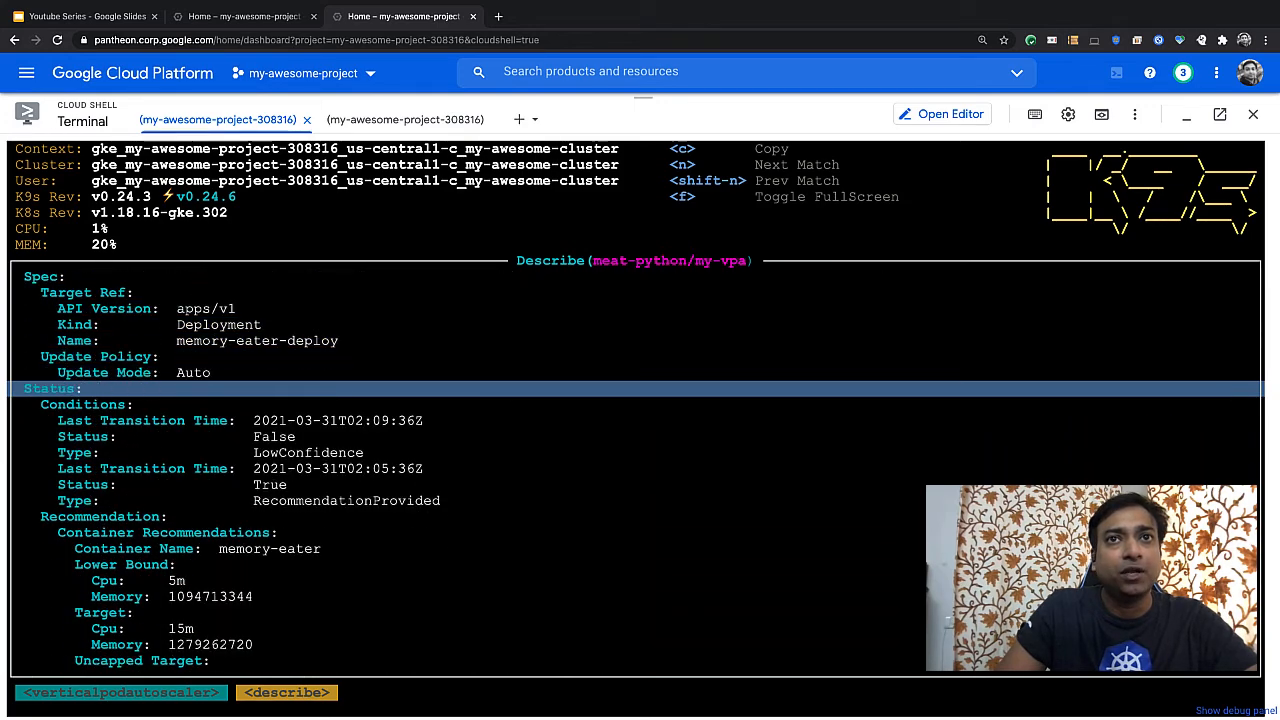
scroll(down, 3)
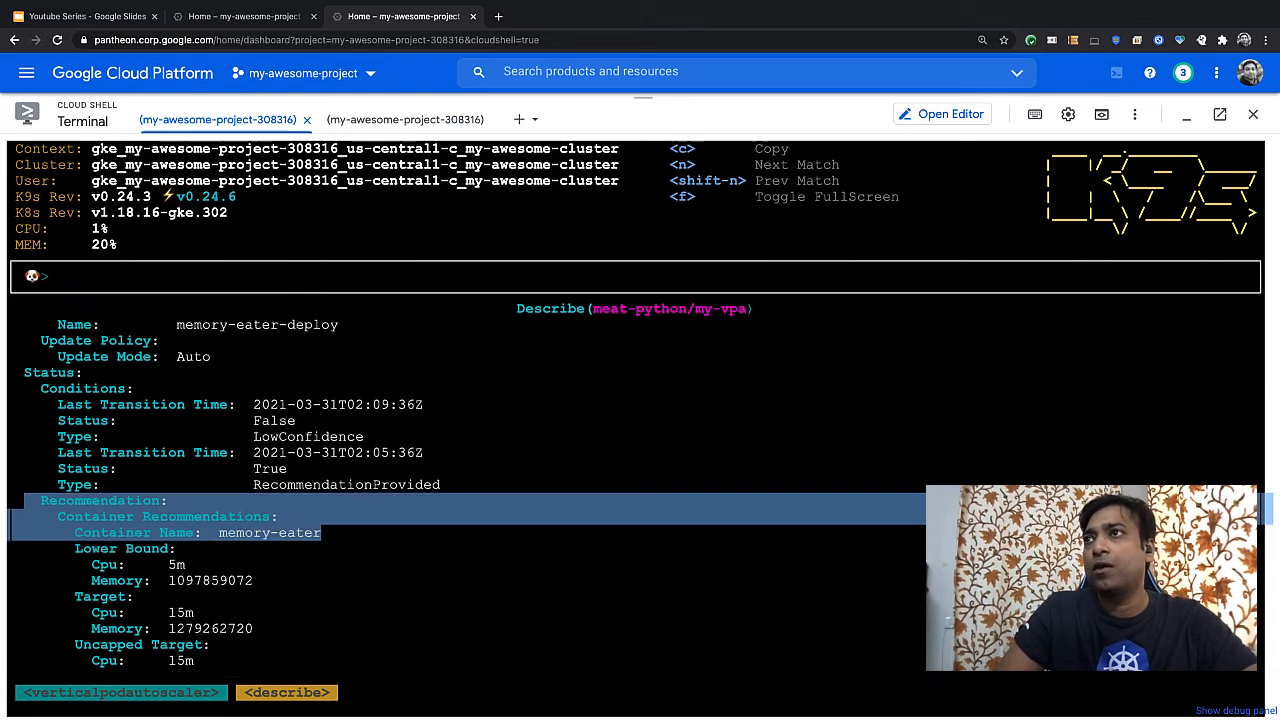
text(poddisruptionbudget)
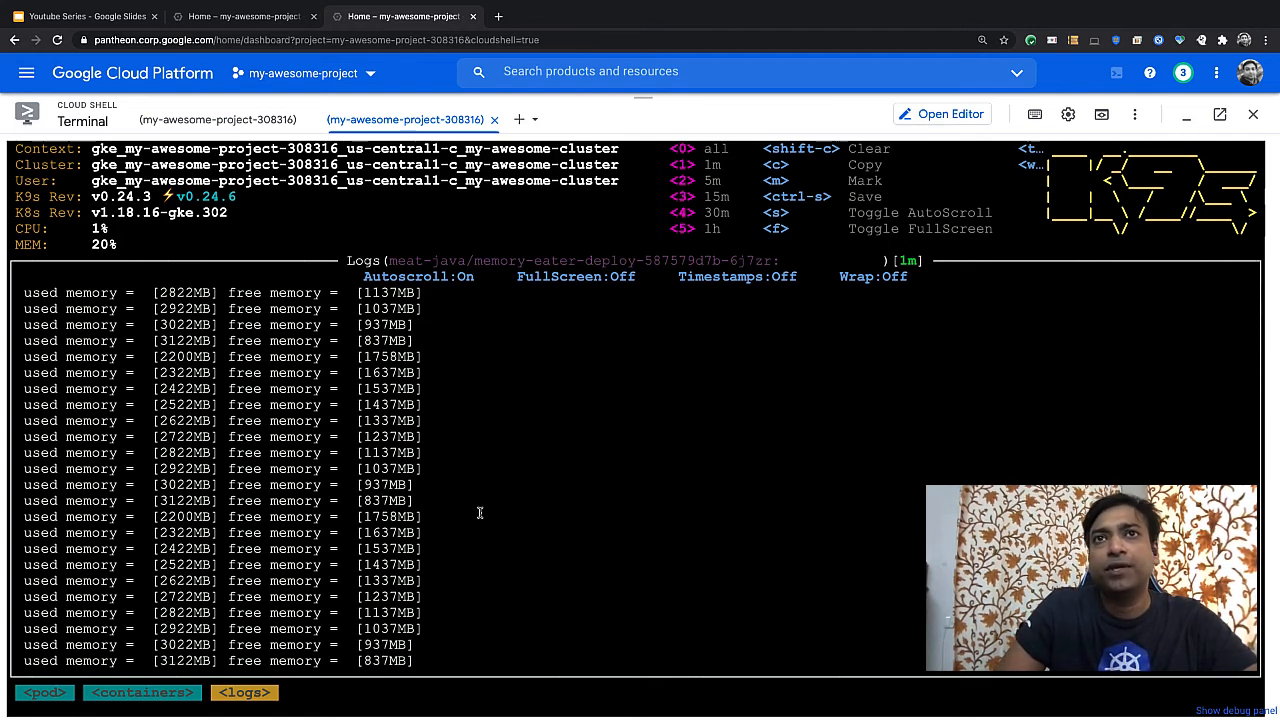
Enter vpacheckpoint in k9s while navigating to the meat-java my-vpa autoscaler.
text(vpacheckpoint)
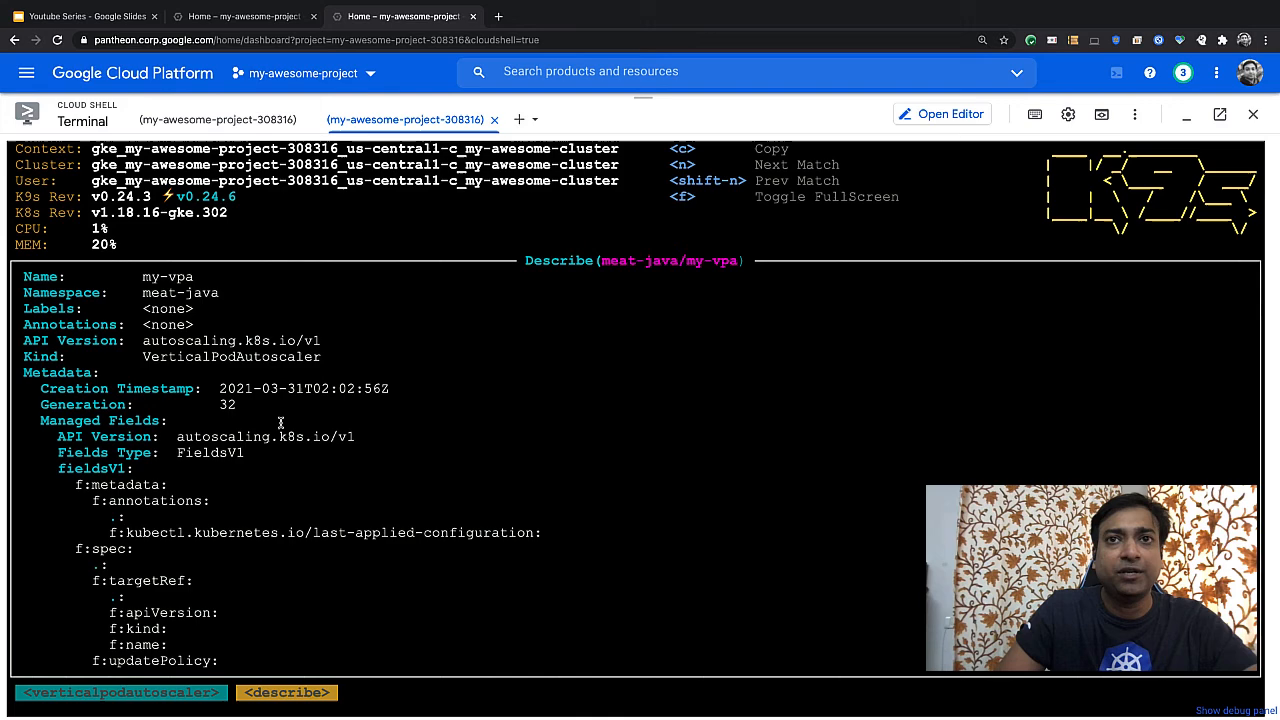
Scroll the meat-java my-vpa description to its managed fields, resource version 4074383.
scroll(down, 3)
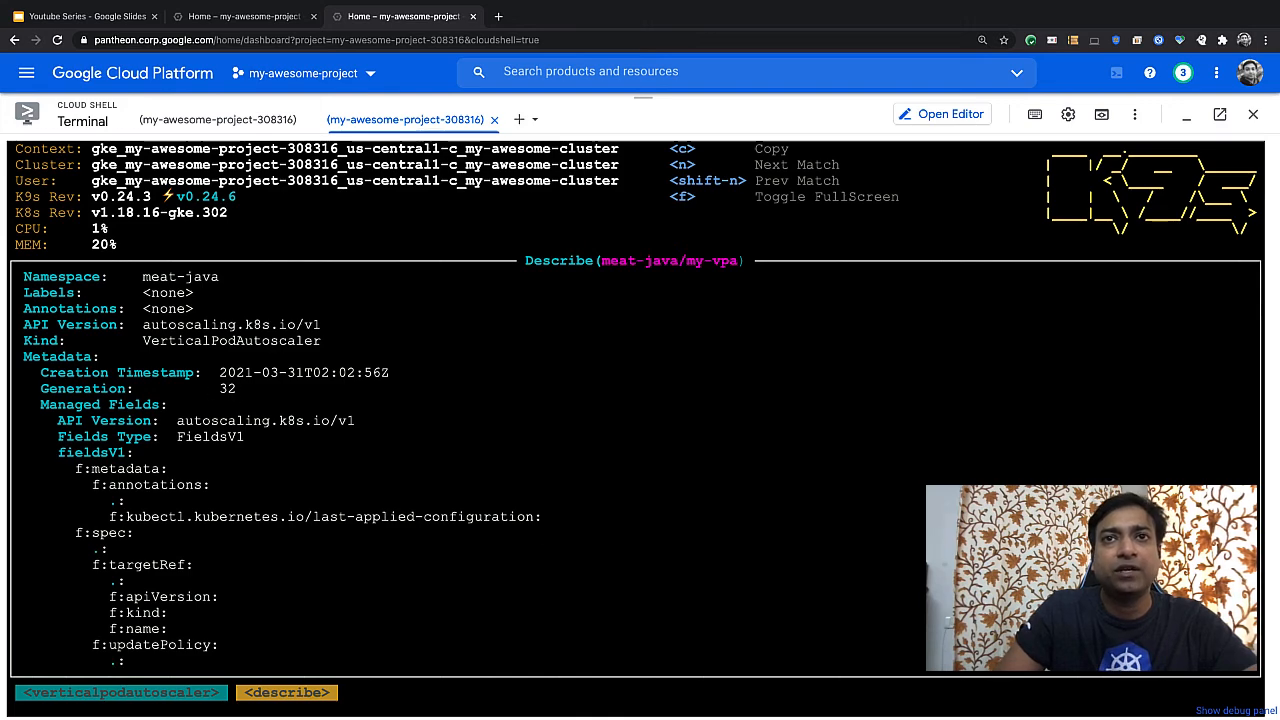
scroll(down, 3)
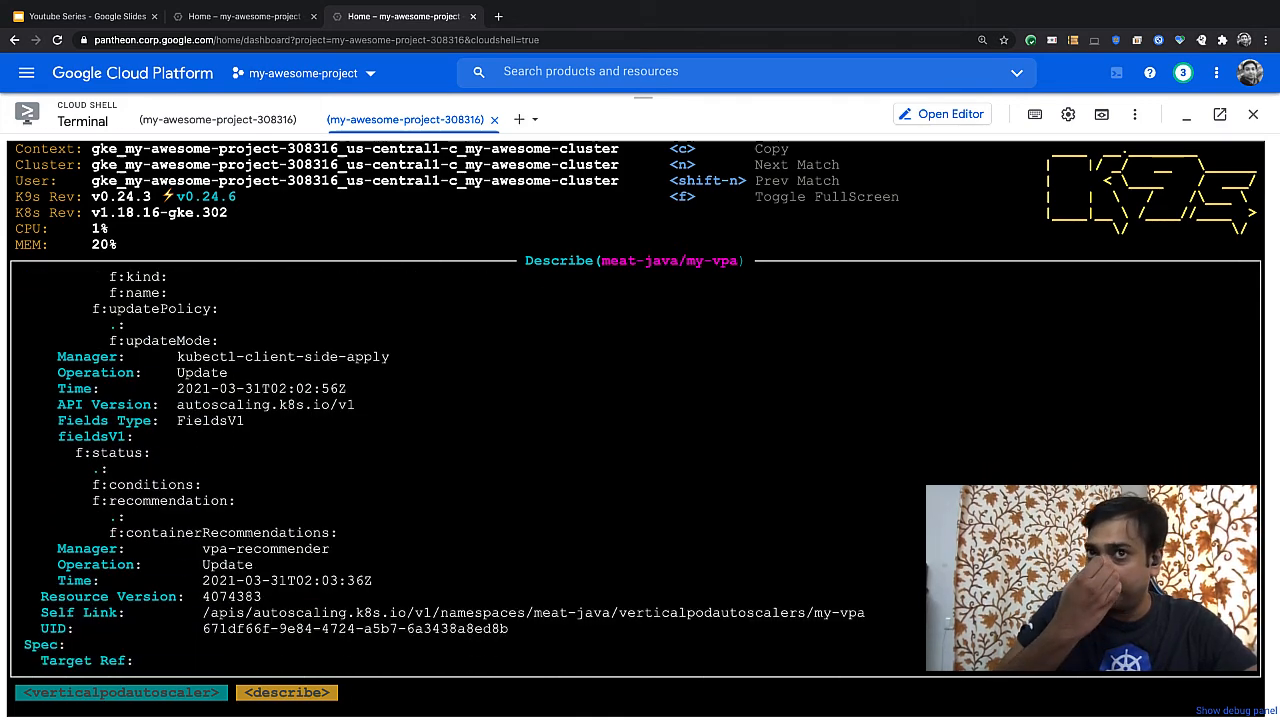